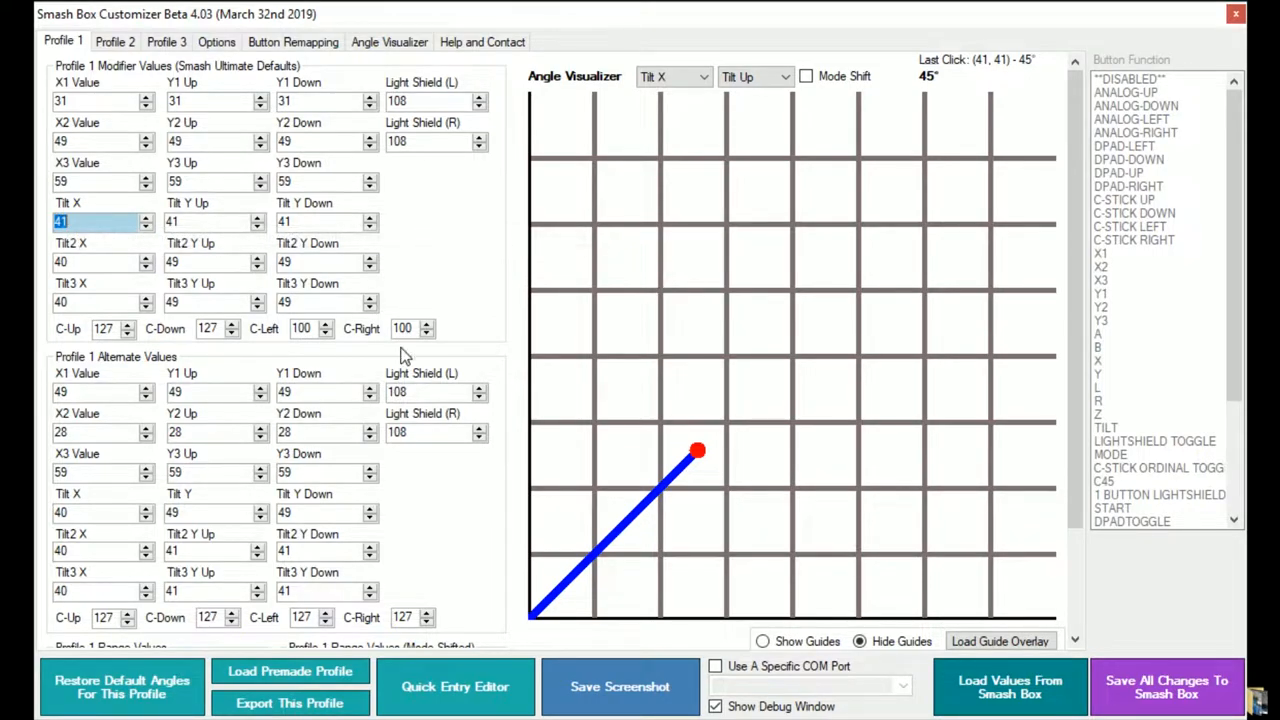
Upload all profiles and the layout, including Tilt X 41, to the Smash Box and confirm success
{"action": "left_click", "coordinate": [1166, 686]}
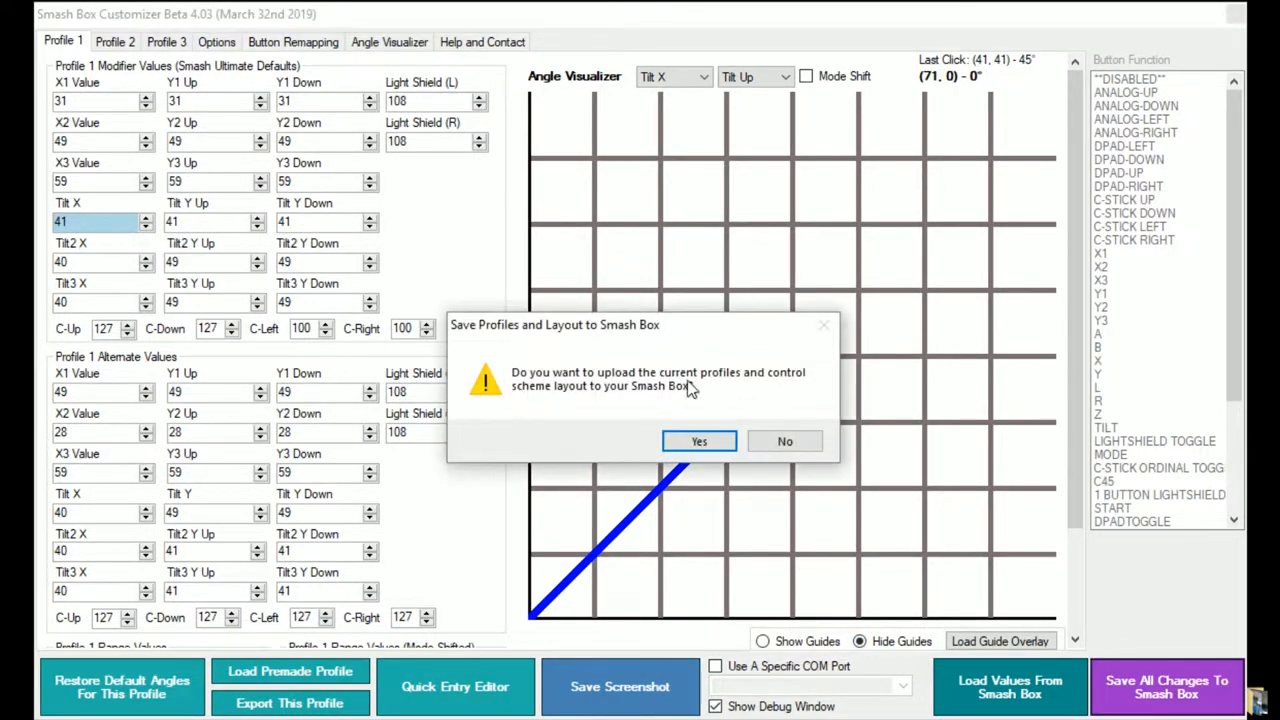
{"action": "left_click", "coordinate": [698, 441]}
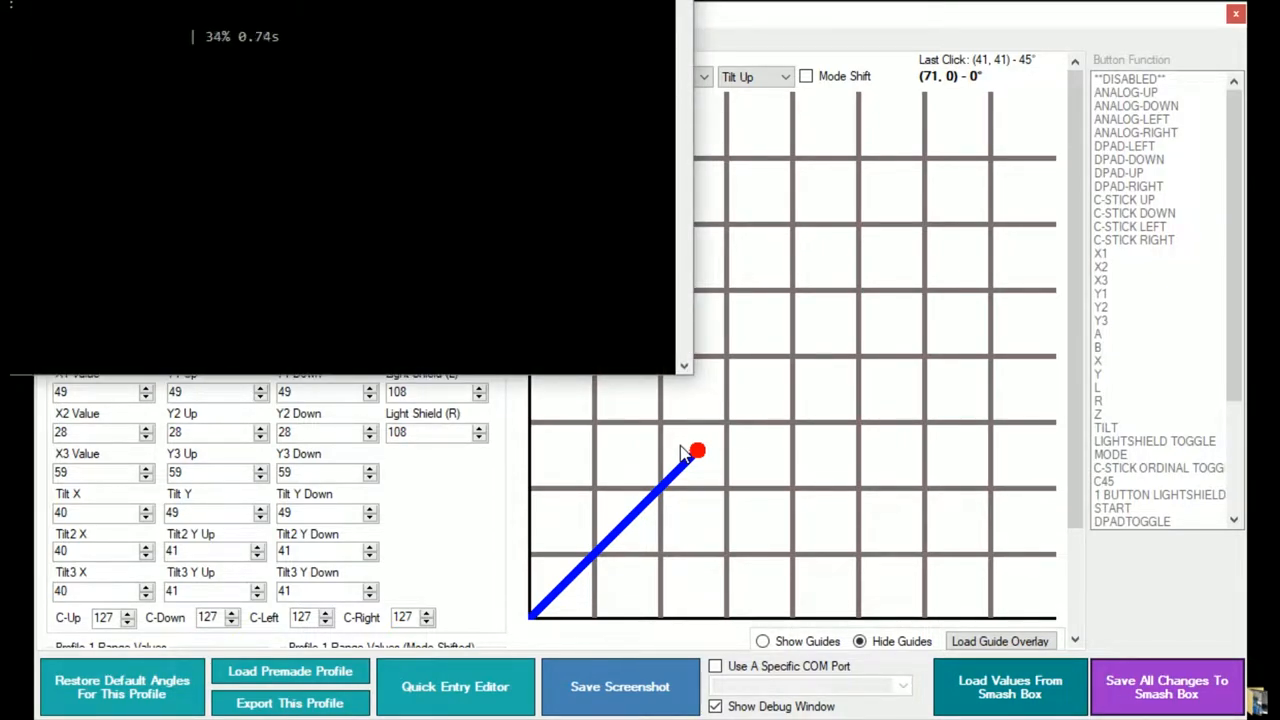
{"action": "left_click", "coordinate": [1166, 687]}
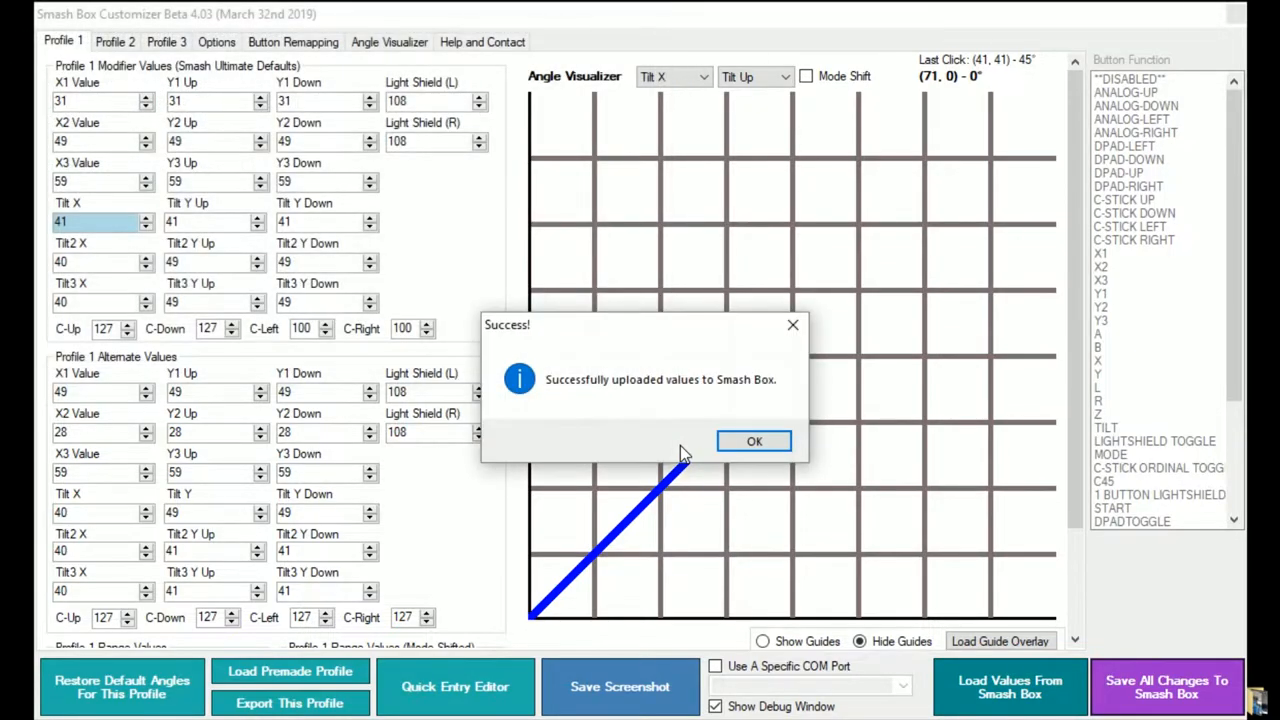
{"action": "left_click", "coordinate": [754, 441]}
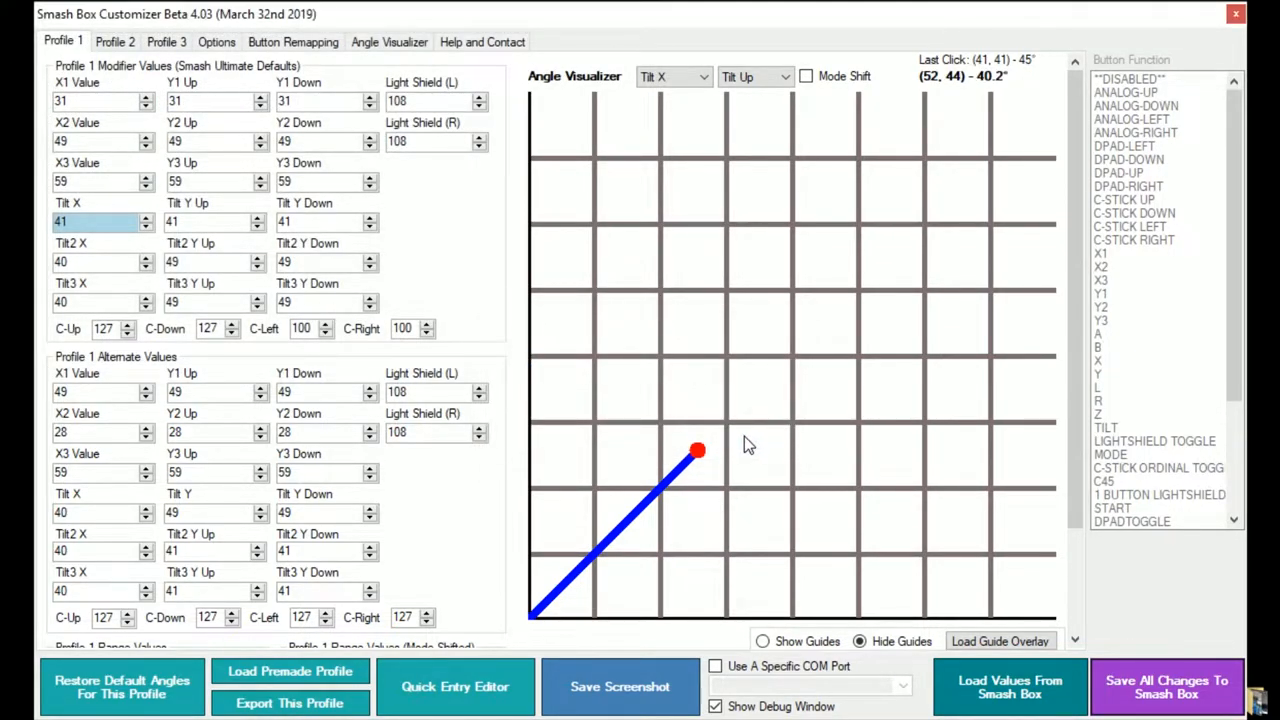